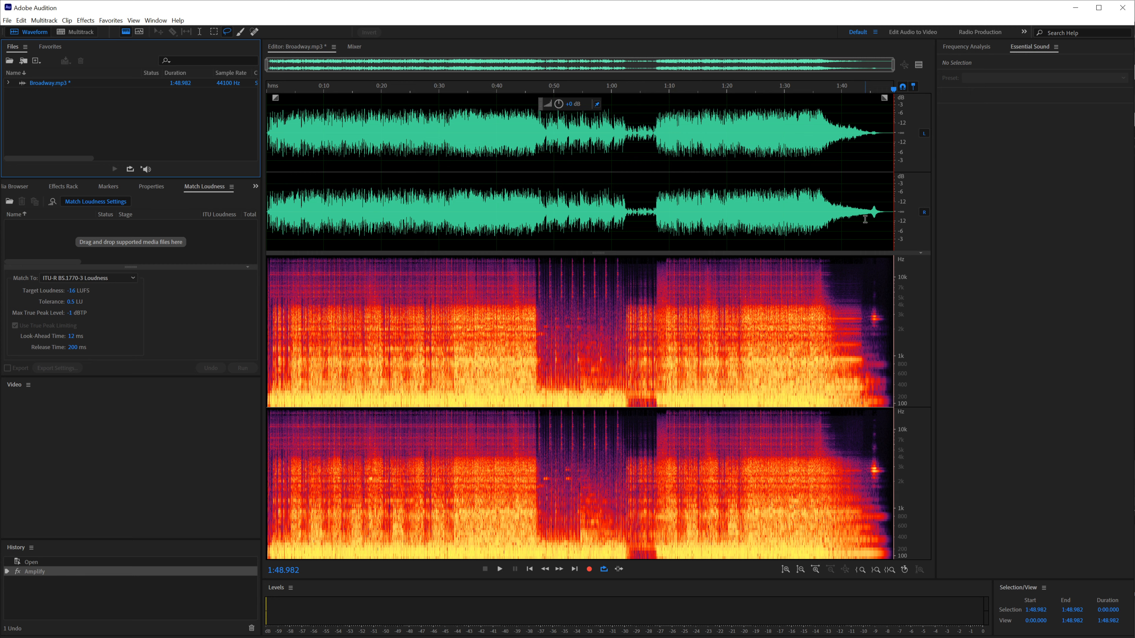
{"action": "mouse_move", "coordinate": [158, 120]}
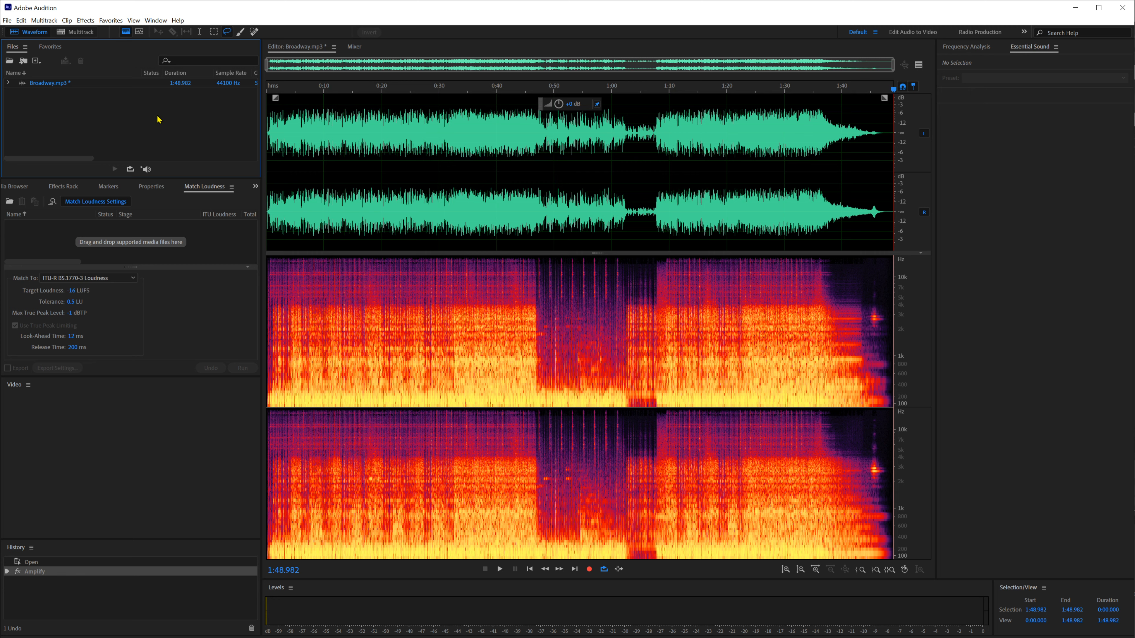
{"action": "mouse_move", "coordinate": [88, 100]}
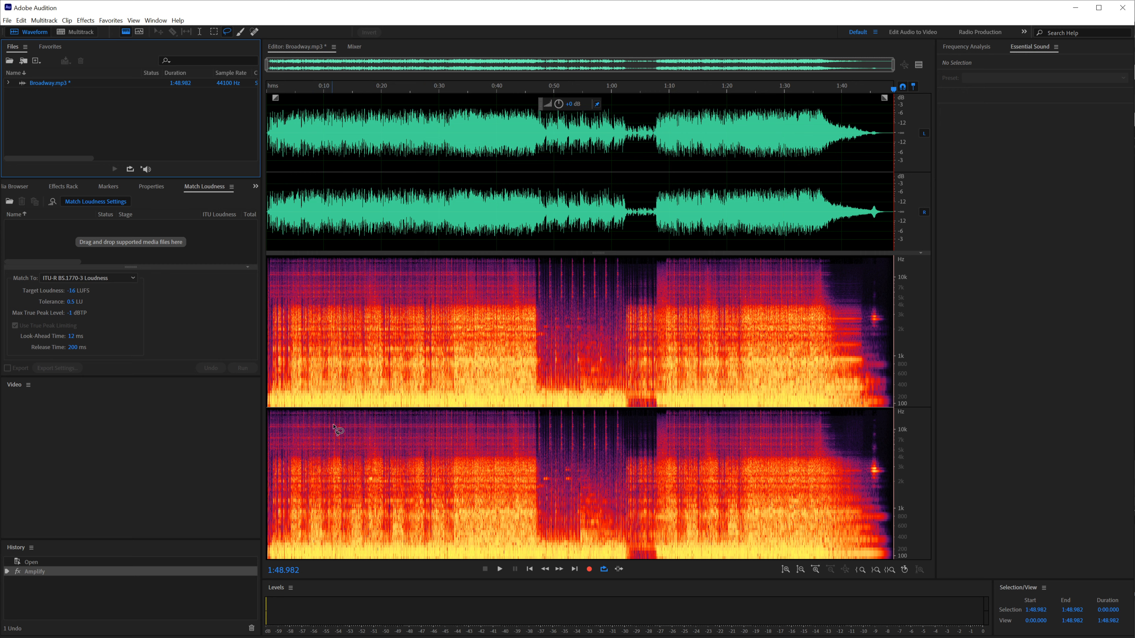
{"action": "mouse_move", "coordinate": [277, 577]}
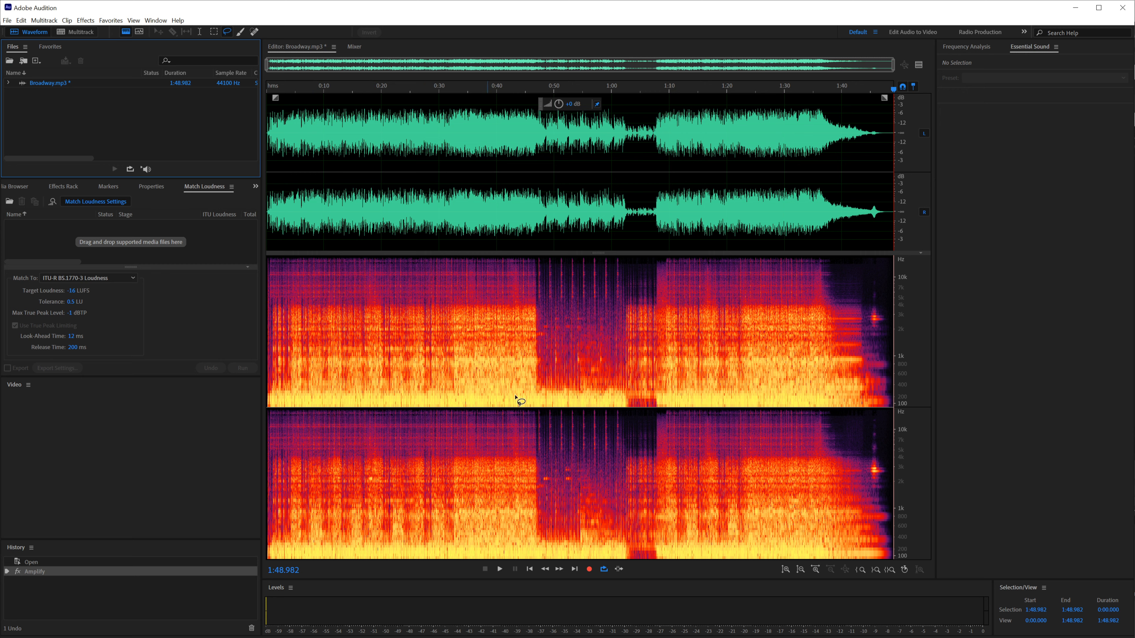
{"action": "mouse_move", "coordinate": [758, 200]}
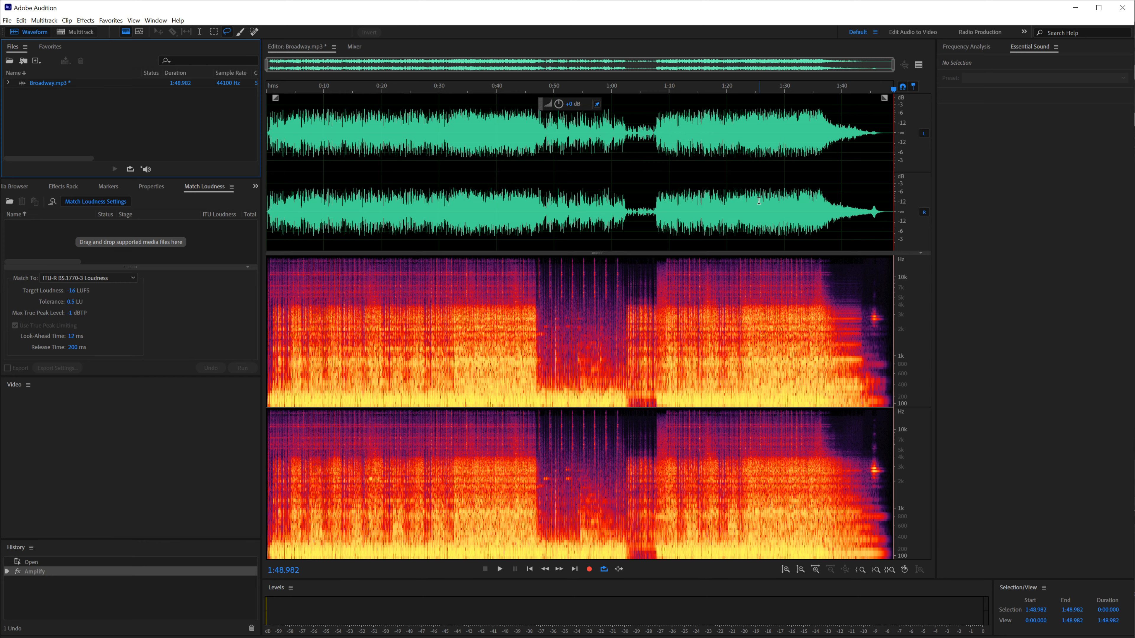
{"action": "mouse_move", "coordinate": [223, 168]}
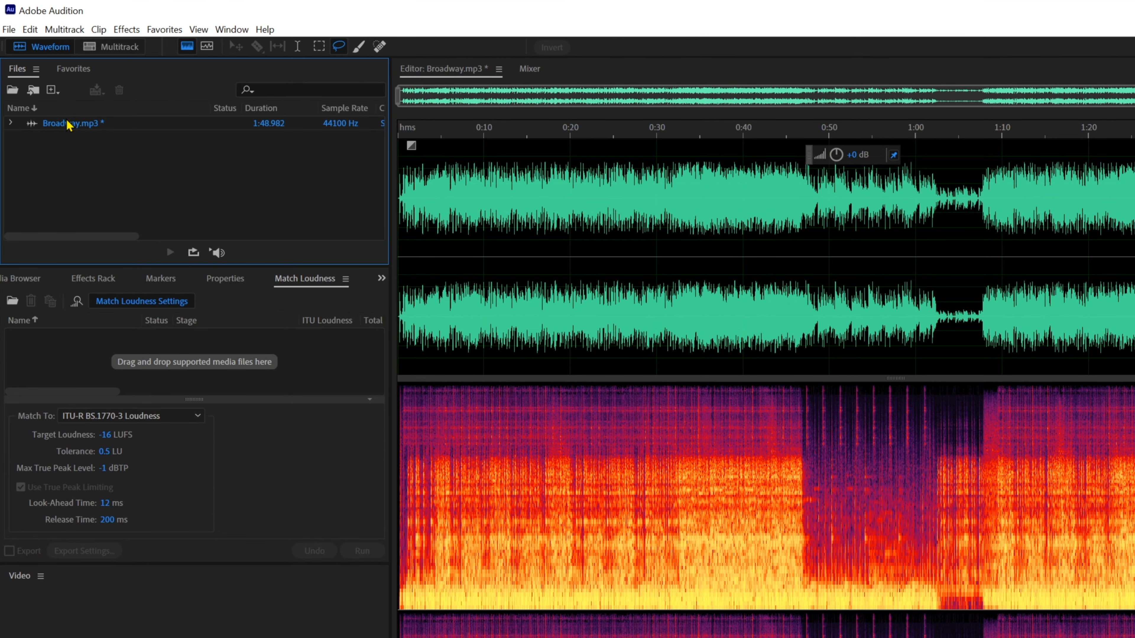
Insert Broadway.mp3 from the Files panel into a new multitrack session on Track 1
{"action": "right_click", "coordinate": [71, 122]}
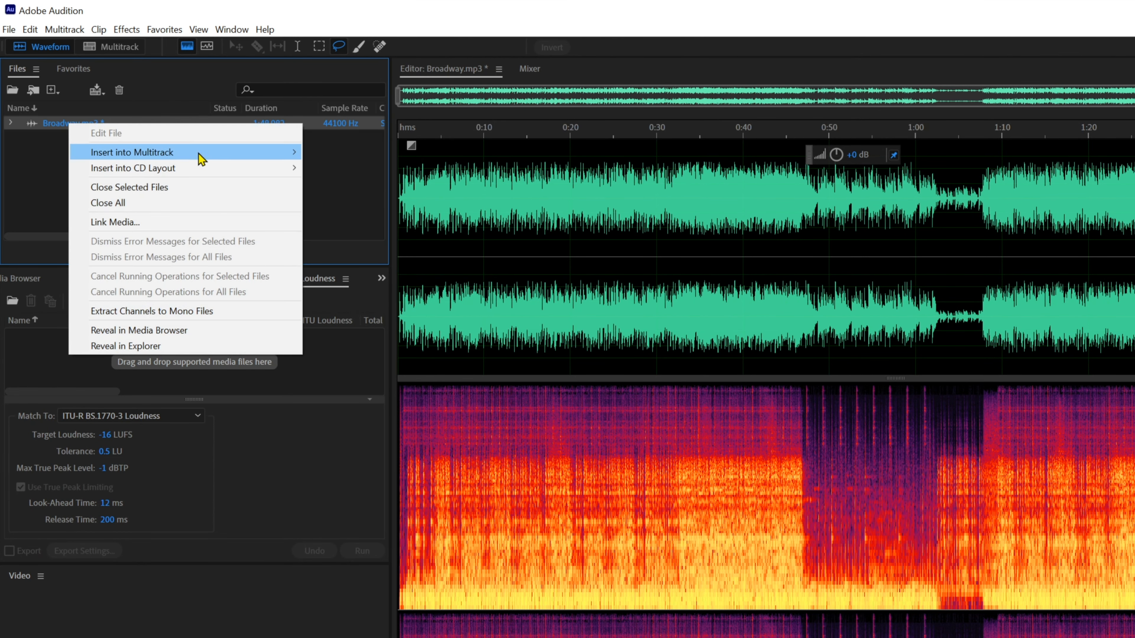
{"action": "mouse_move", "coordinate": [133, 151]}
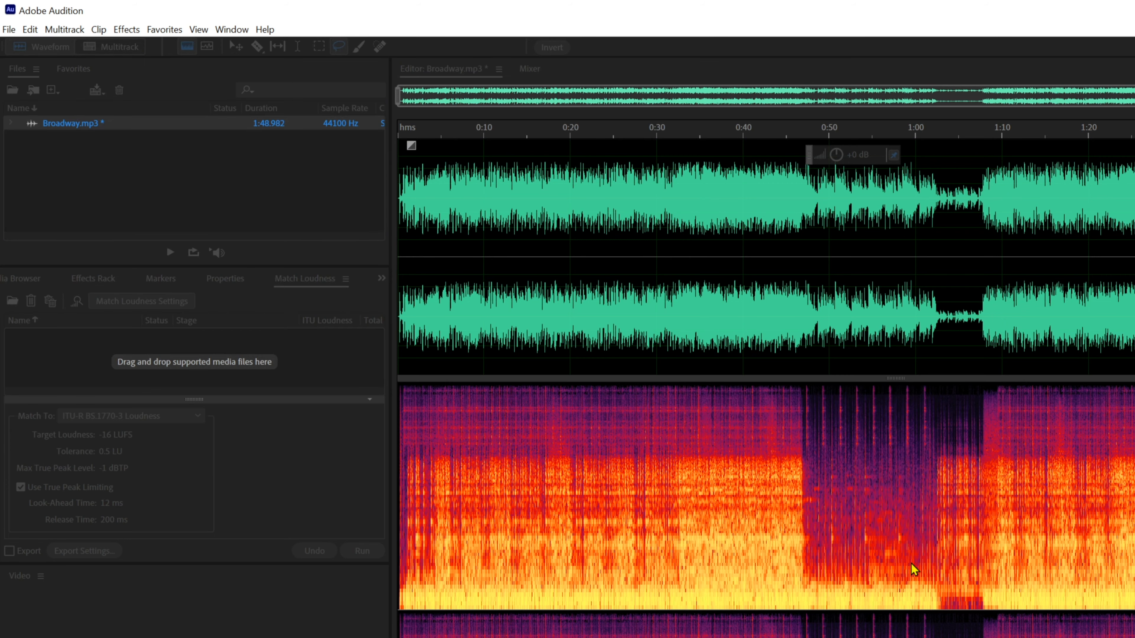
{"action": "left_click", "coordinate": [110, 46]}
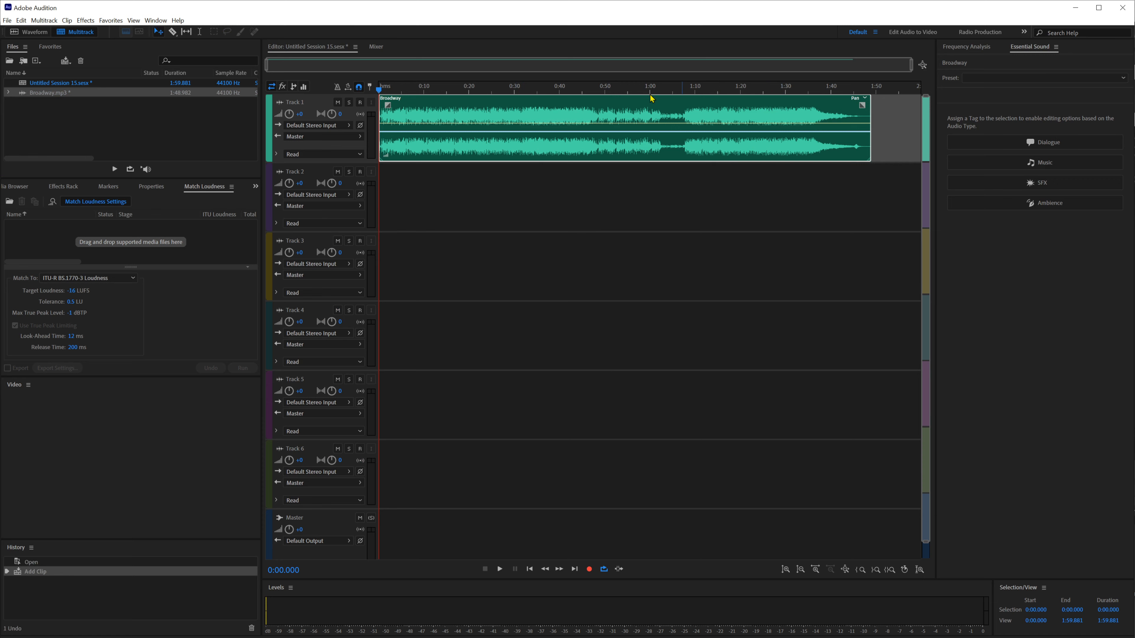
Tag the selected Broadway clip as Music in Essential Sound and switch on its Duration adjustment
{"action": "left_click", "coordinate": [155, 20]}
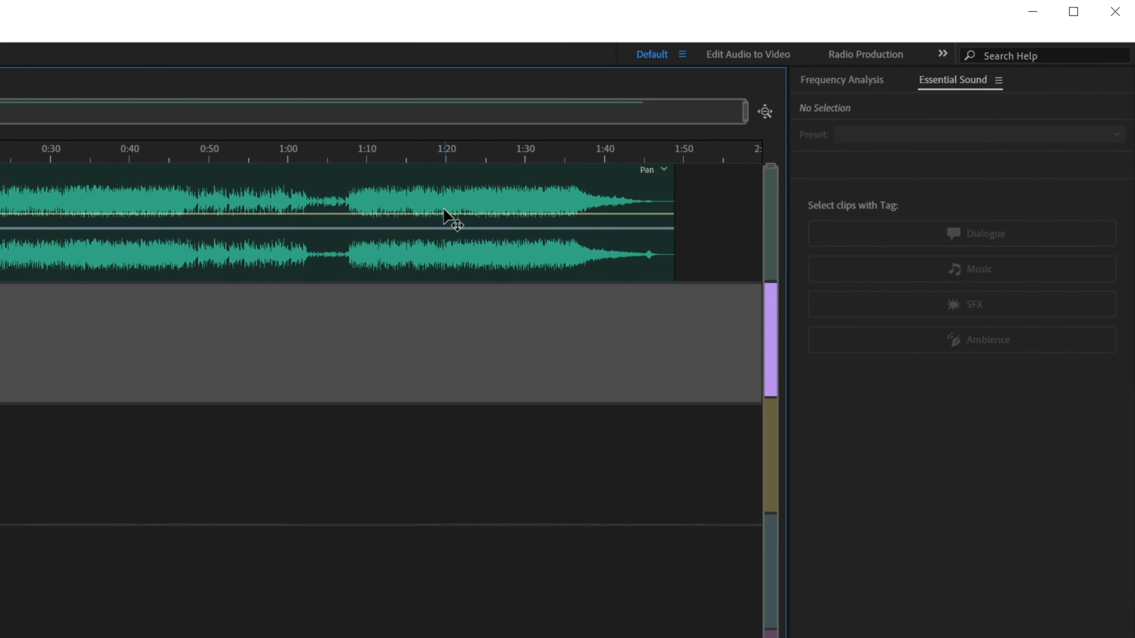
{"action": "left_click", "coordinate": [326, 210]}
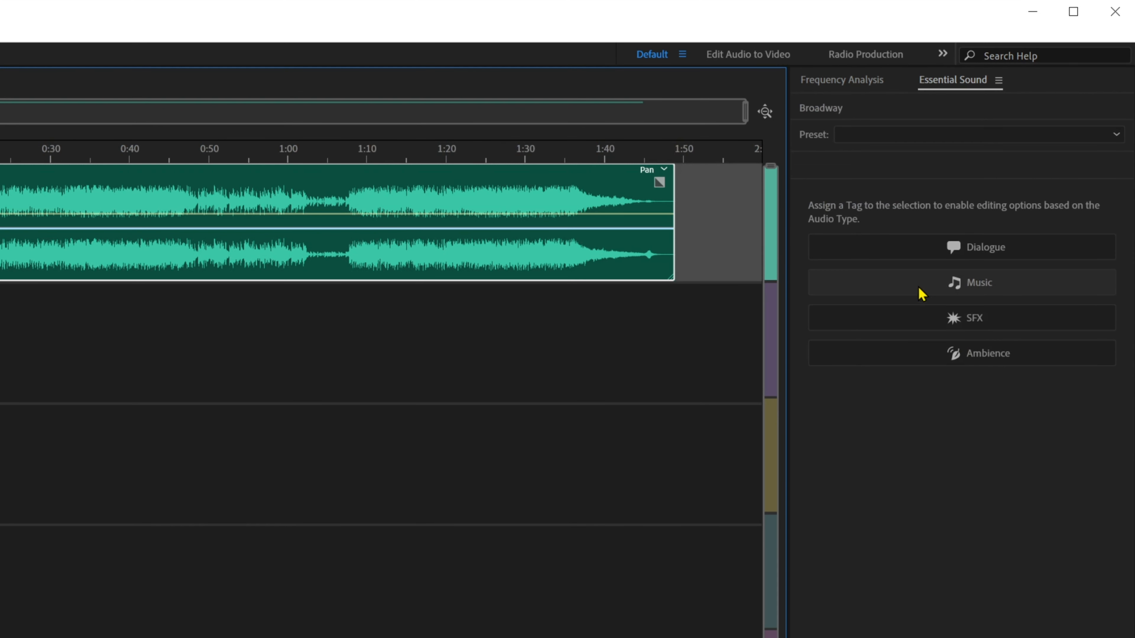
{"action": "left_click", "coordinate": [961, 283]}
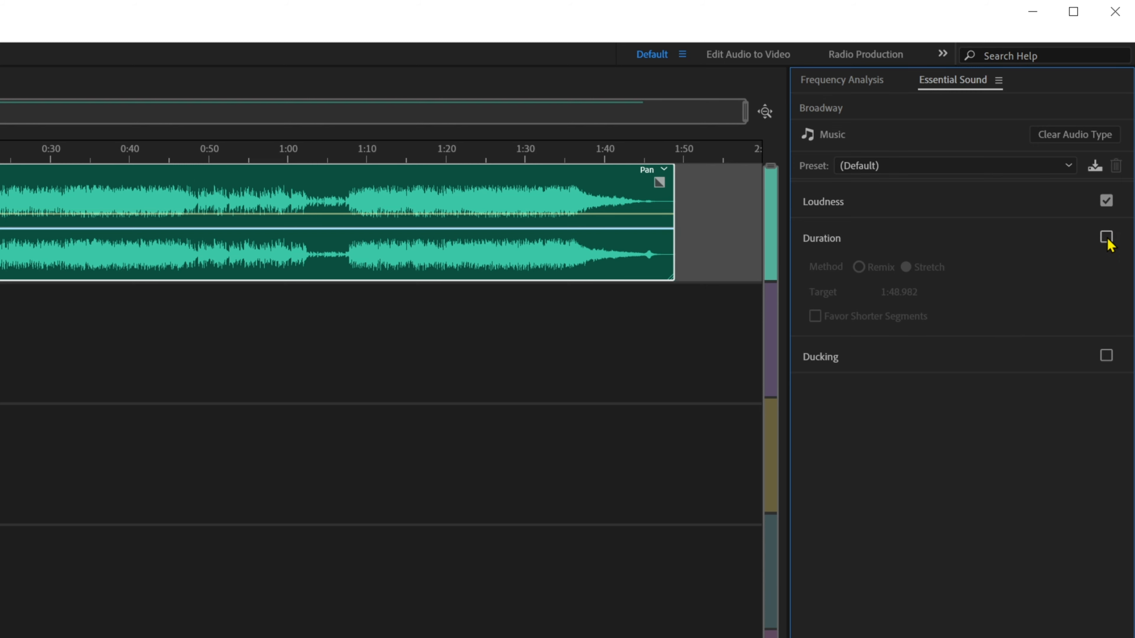
{"action": "left_click", "coordinate": [1106, 238]}
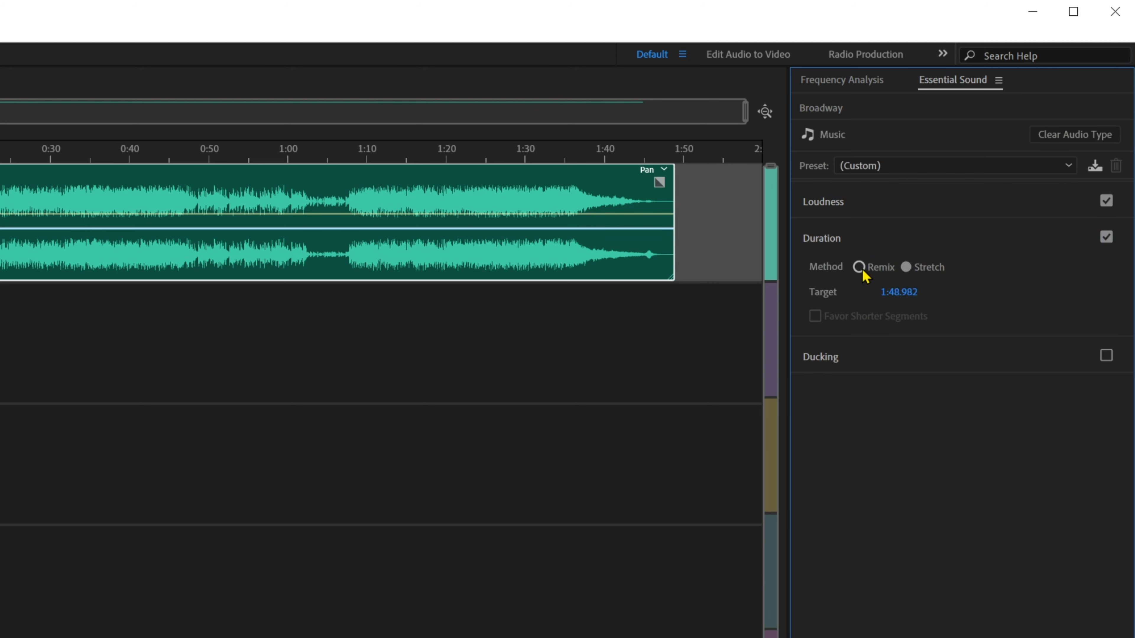
Set the clip's duration method to Remix and let the clip be analysed
{"action": "left_click", "coordinate": [859, 267]}
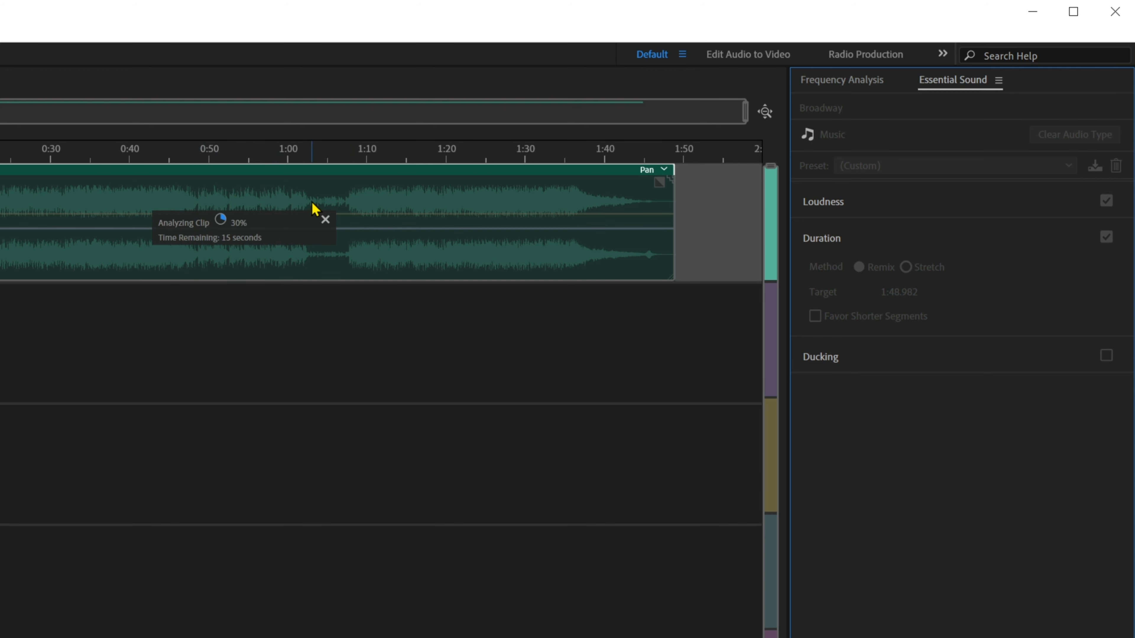
{"action": "mouse_move", "coordinate": [528, 201]}
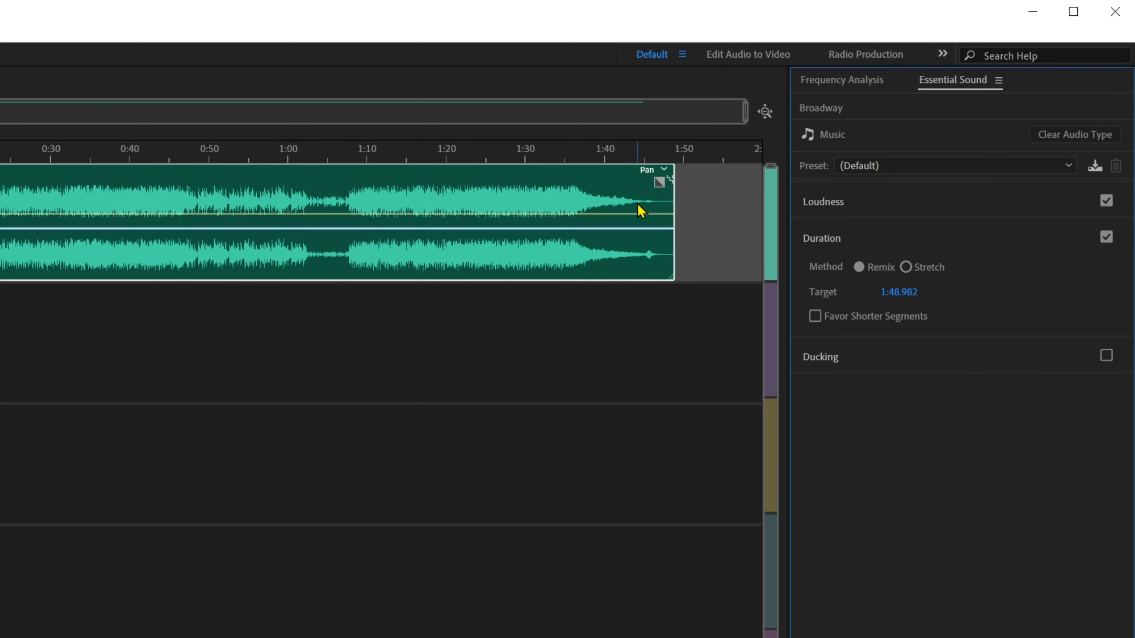
{"action": "mouse_move", "coordinate": [940, 319]}
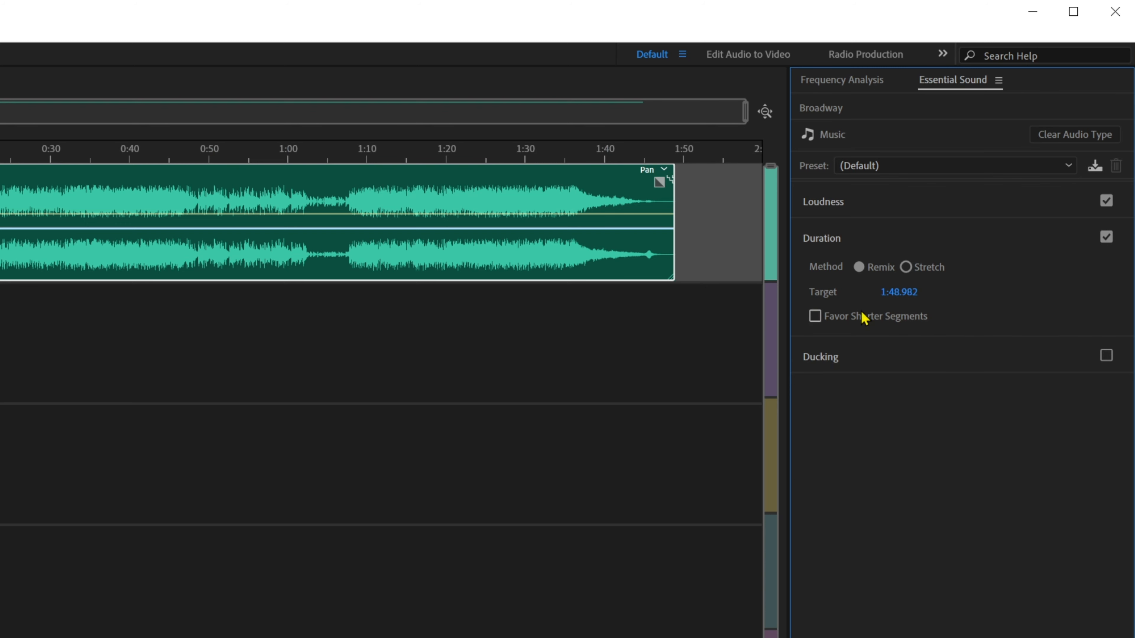
{"action": "mouse_move", "coordinate": [897, 291]}
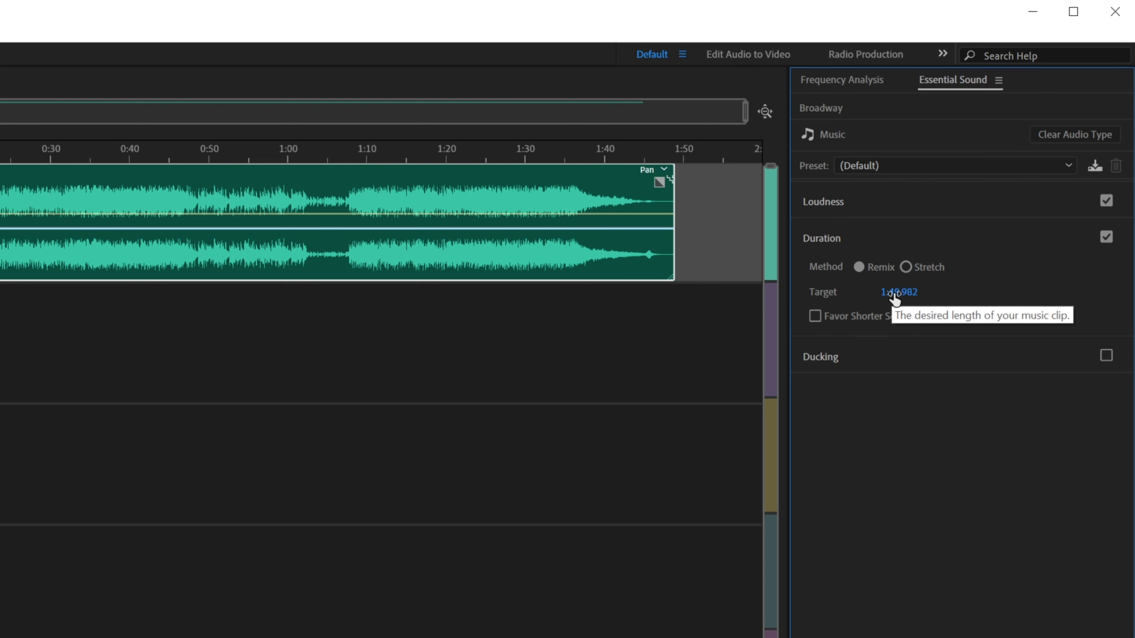
Set the remix Target duration to 3:30, remixing the clip to about 3:38 with edit seams
{"action": "left_click", "coordinate": [897, 291]}
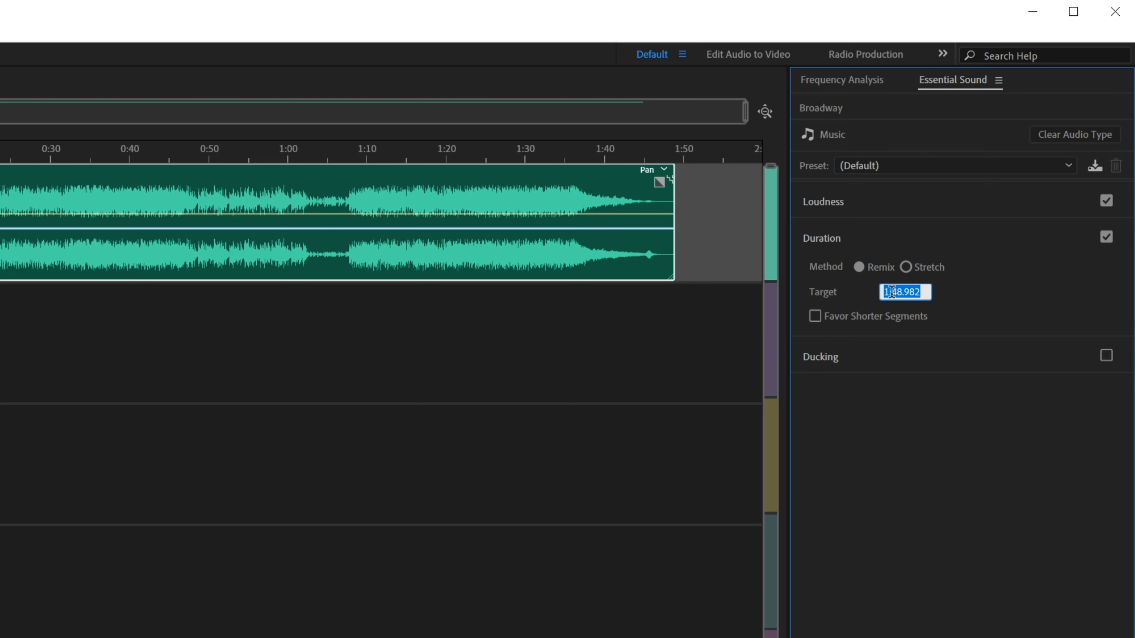
{"action": "type", "text": "3:30"}
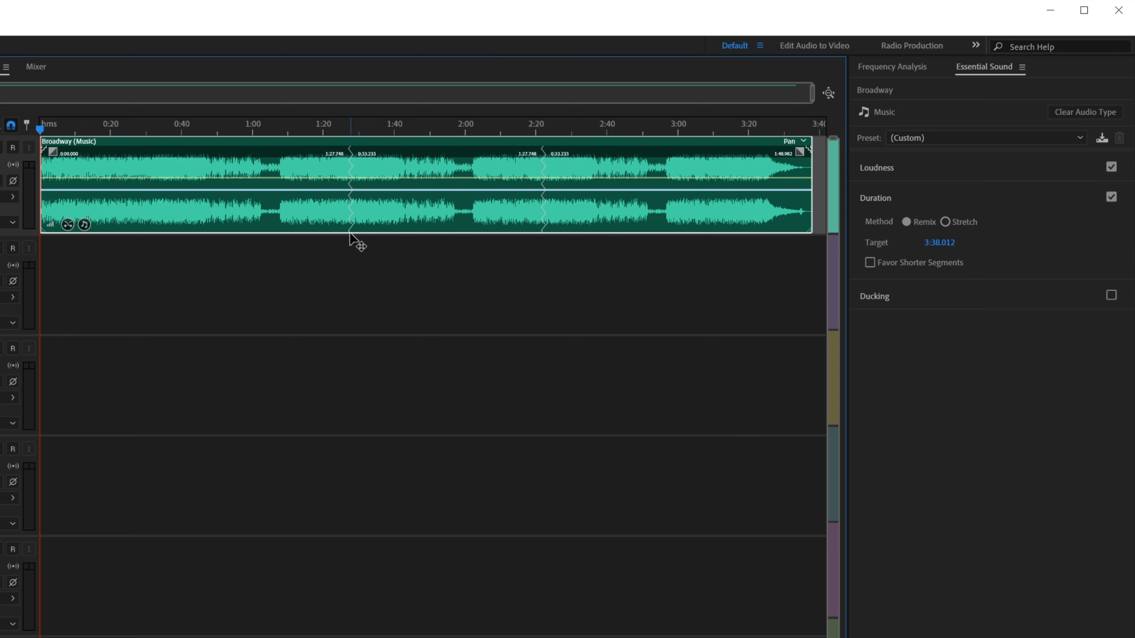
{"action": "mouse_move", "coordinate": [369, 190]}
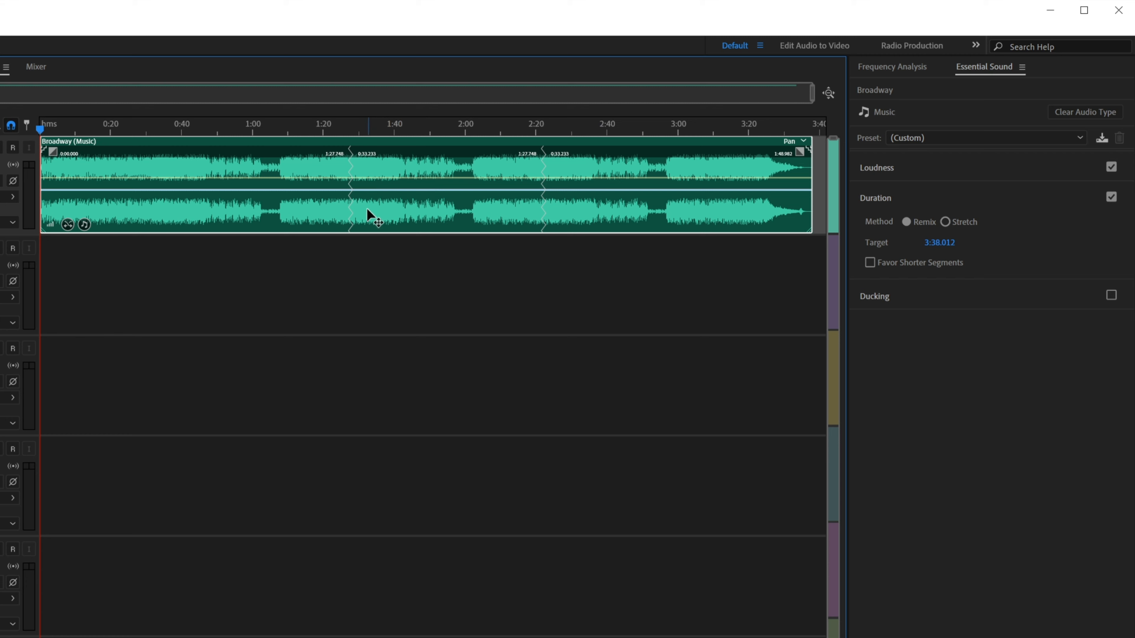
{"action": "mouse_move", "coordinate": [374, 177]}
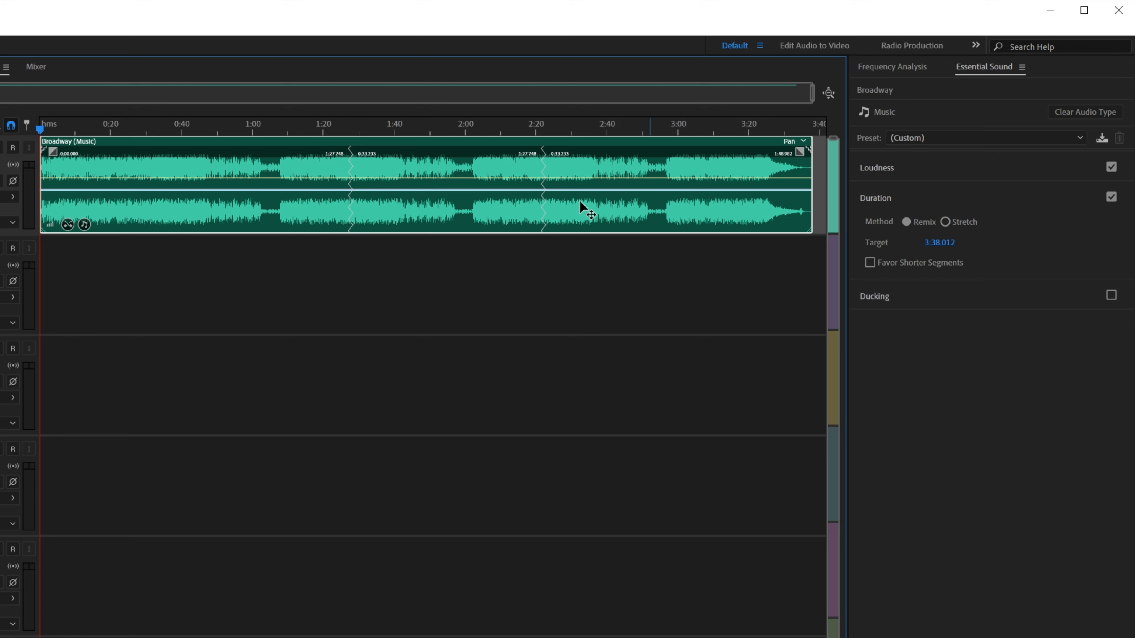
{"action": "left_click", "coordinate": [341, 129]}
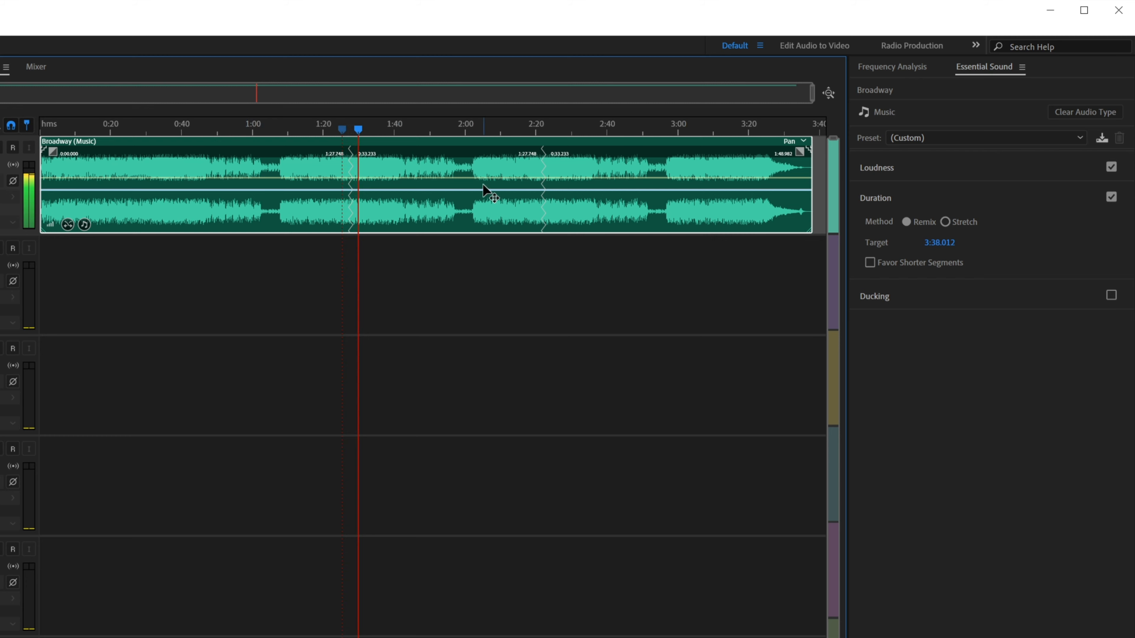
{"action": "left_click", "coordinate": [533, 129]}
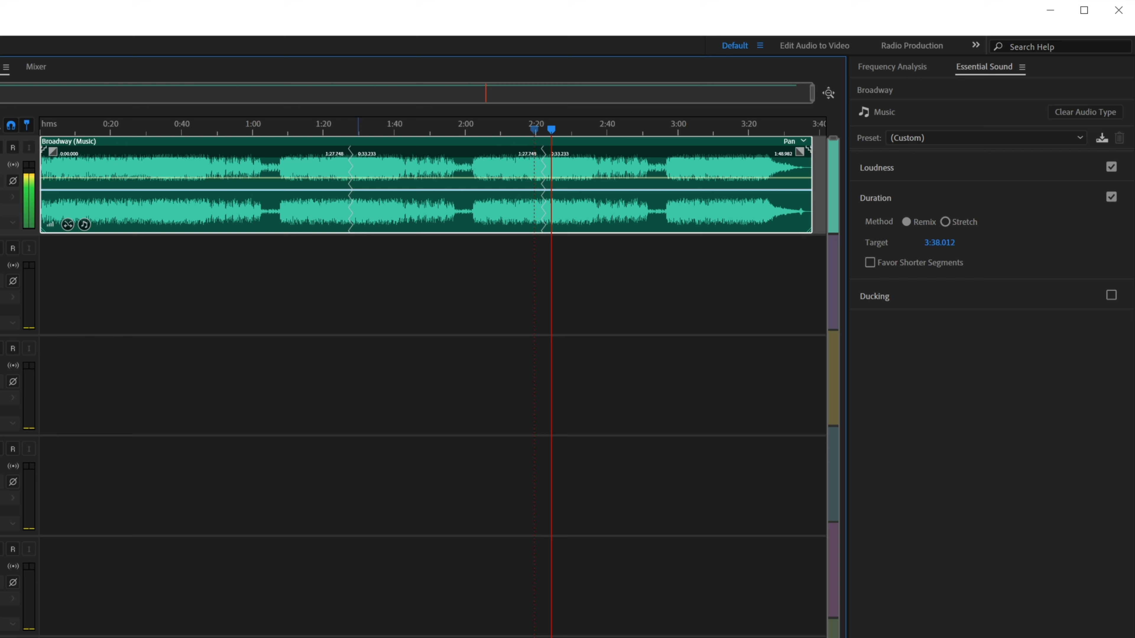
{"action": "mouse_move", "coordinate": [830, 129]}
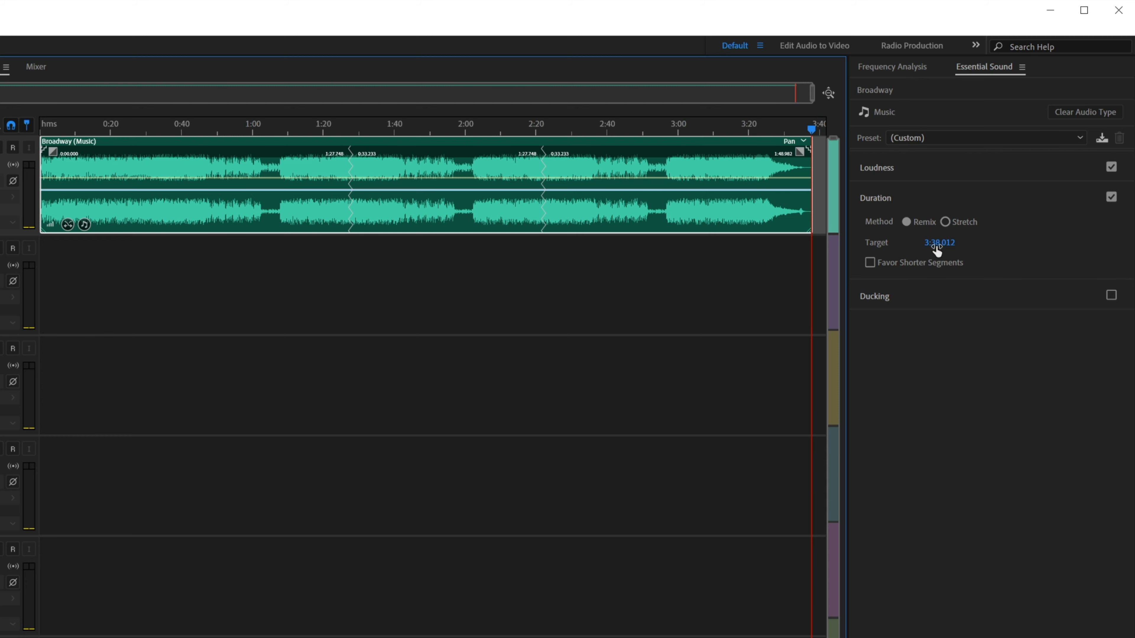
{"action": "mouse_move", "coordinate": [772, 120]}
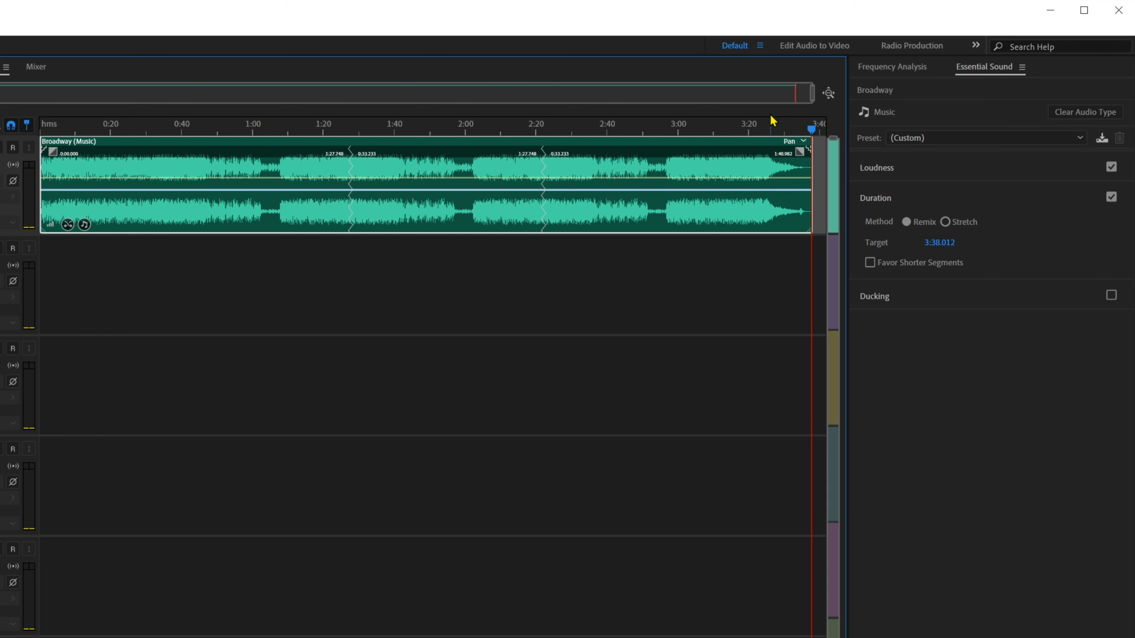
{"action": "mouse_move", "coordinate": [937, 258]}
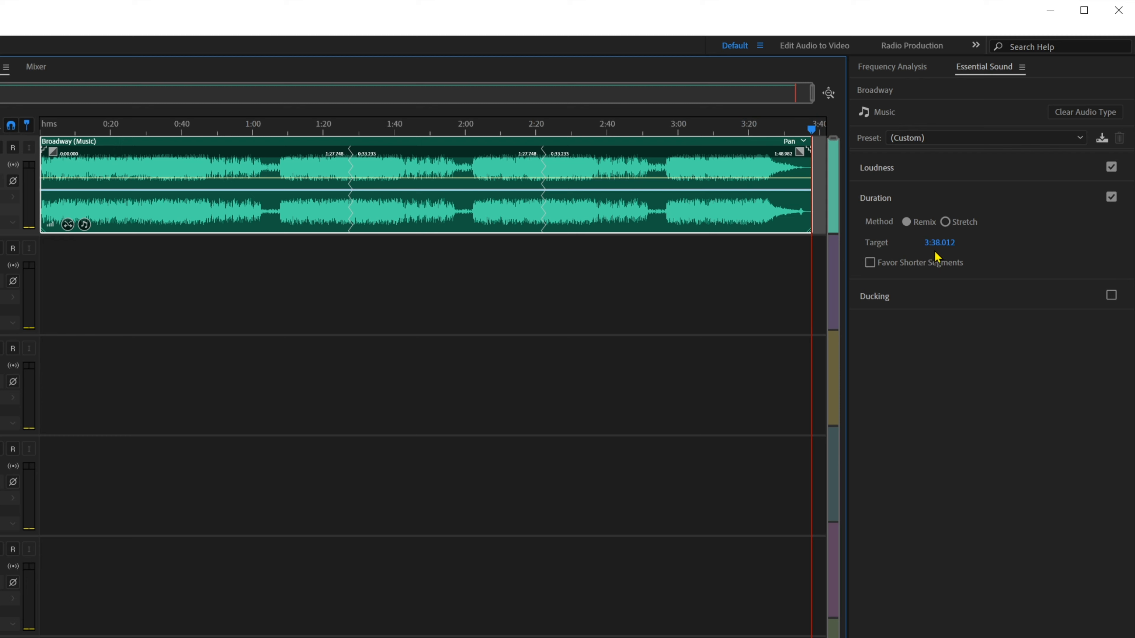
Shorten the remix target to 3:30.993 and head to File > Export > Multitrack Mixdown
{"action": "left_click", "coordinate": [939, 242]}
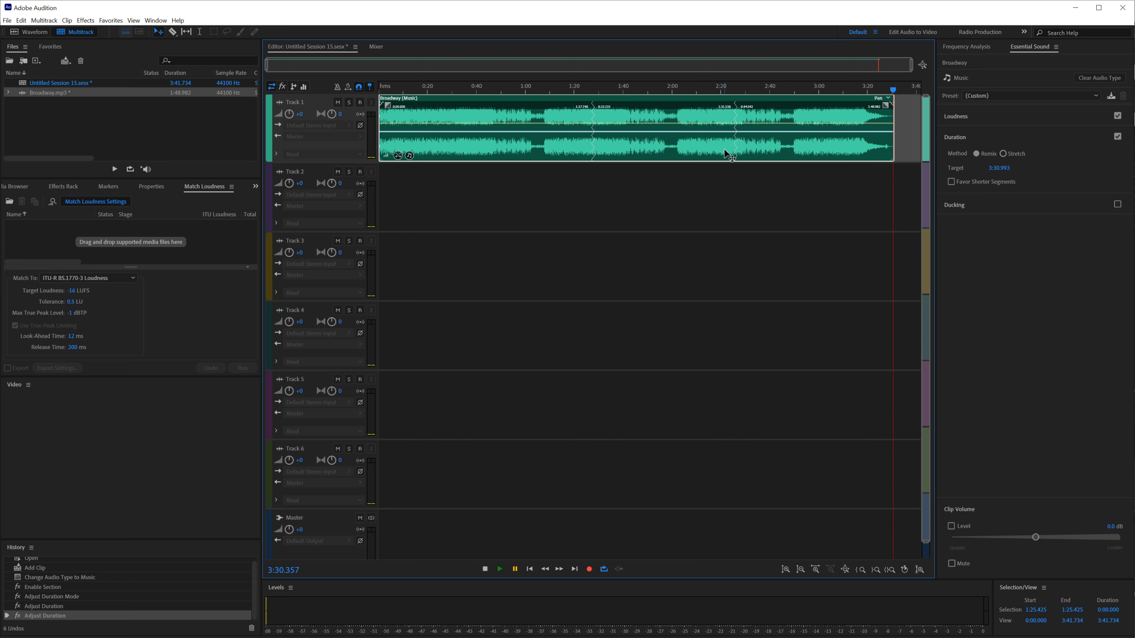
{"action": "mouse_move", "coordinate": [152, 65]}
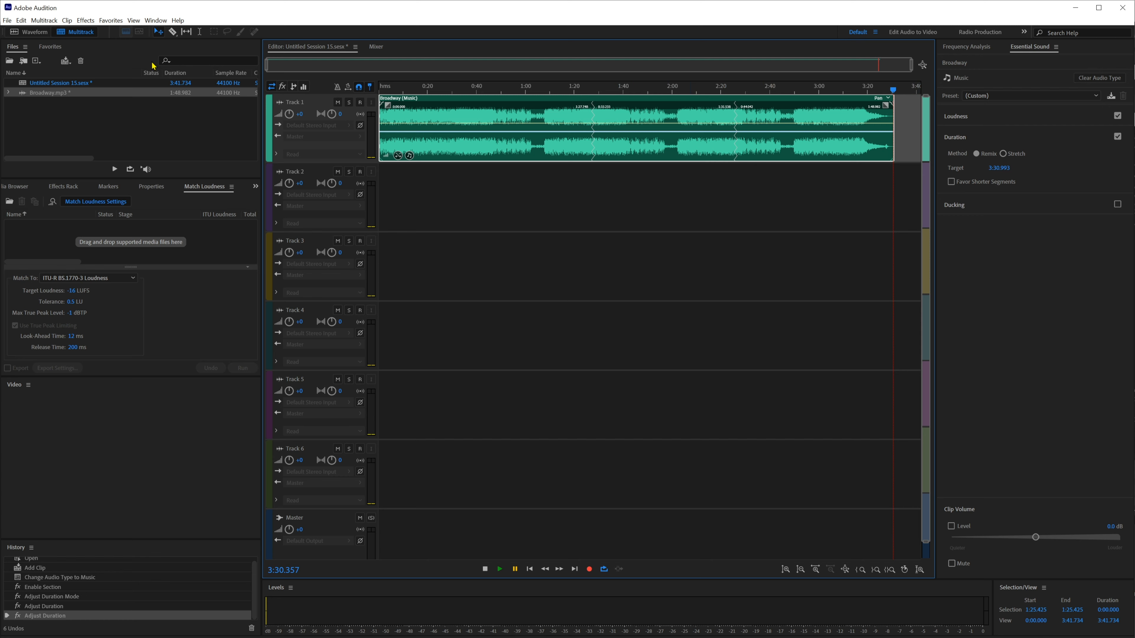
{"action": "left_click", "coordinate": [7, 20]}
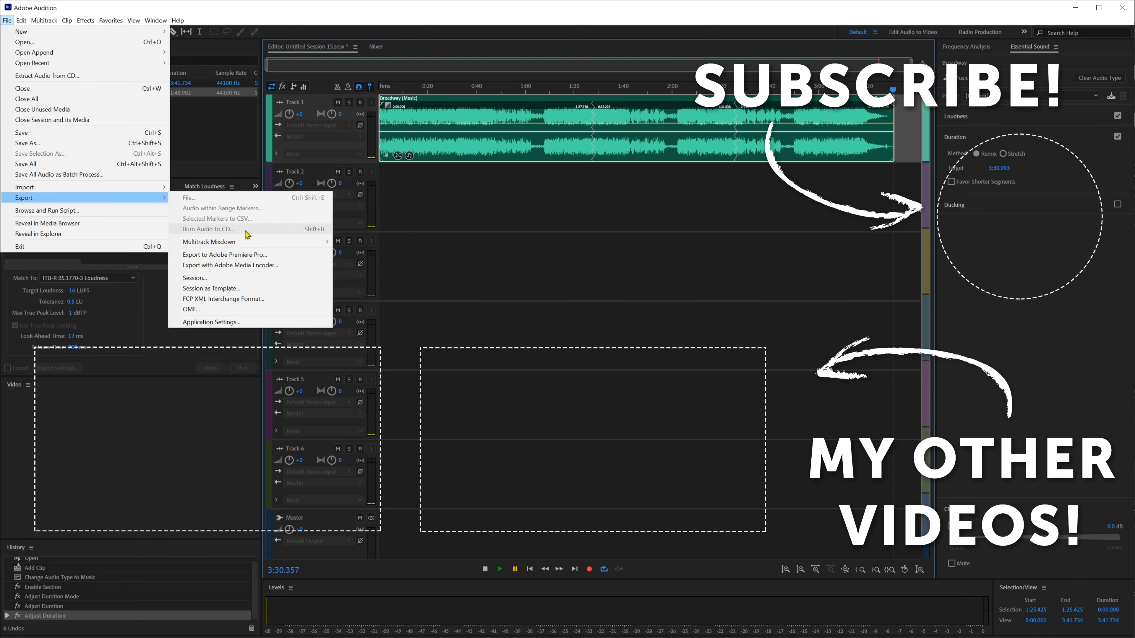
{"action": "mouse_move", "coordinate": [209, 242]}
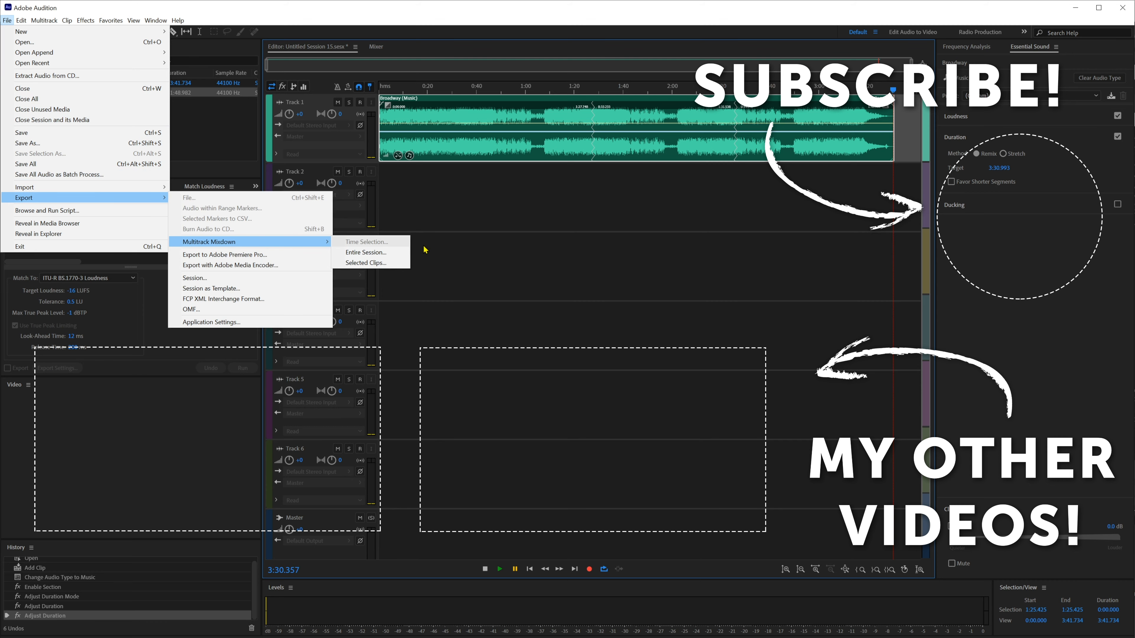